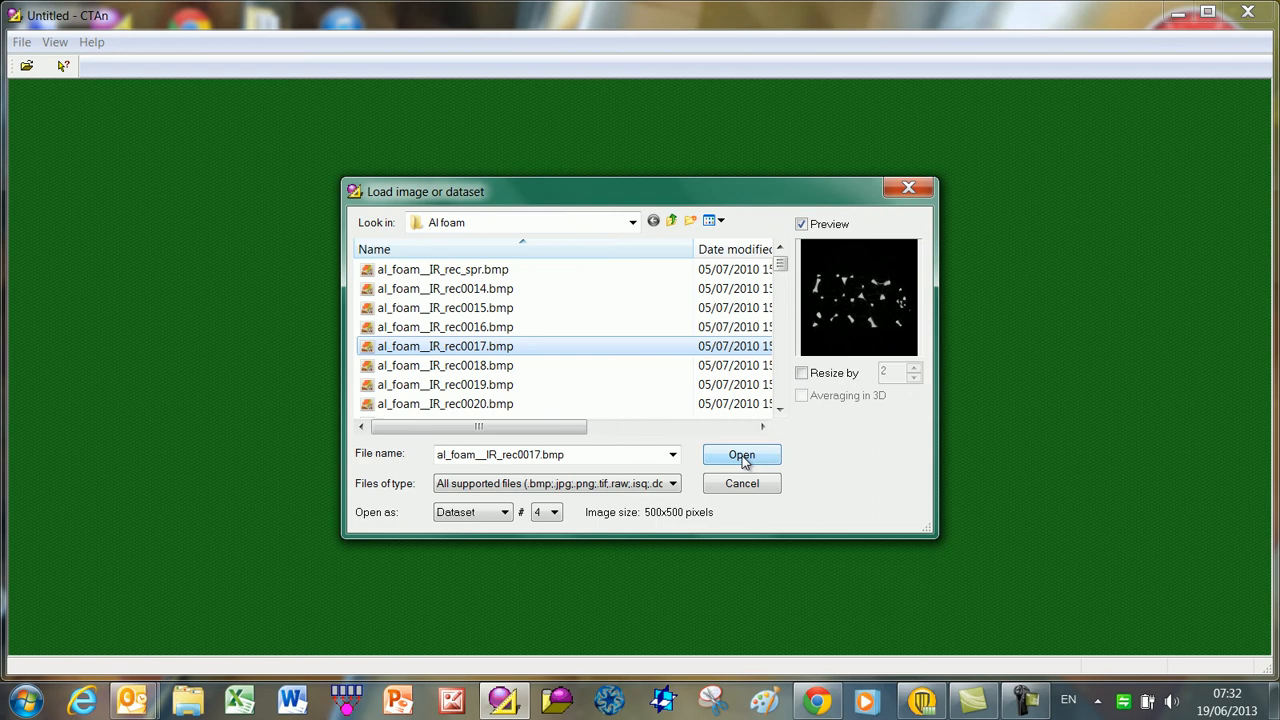
Load al_foam_IR_rec0017.bmp from the Al foam folder as a dataset.
click(742, 456)
text(foam)
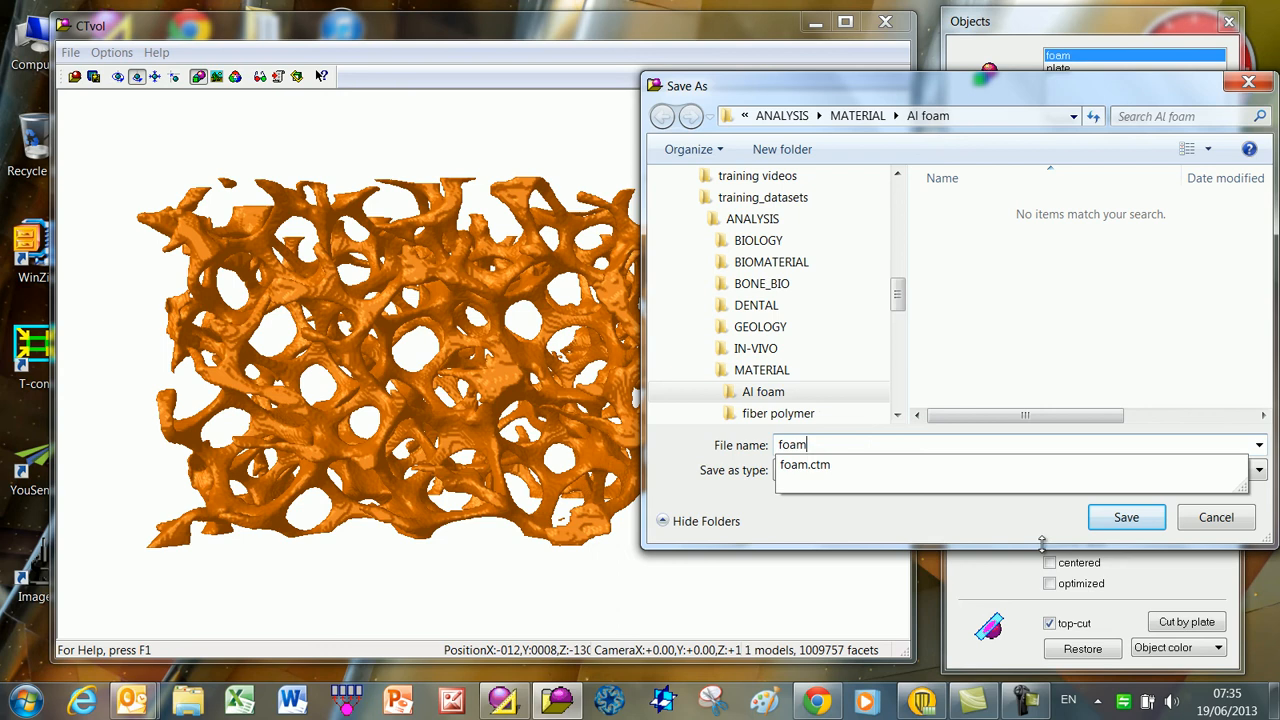
Save the orange foam model under the name foam in the Al foam folder.
click(1126, 516)
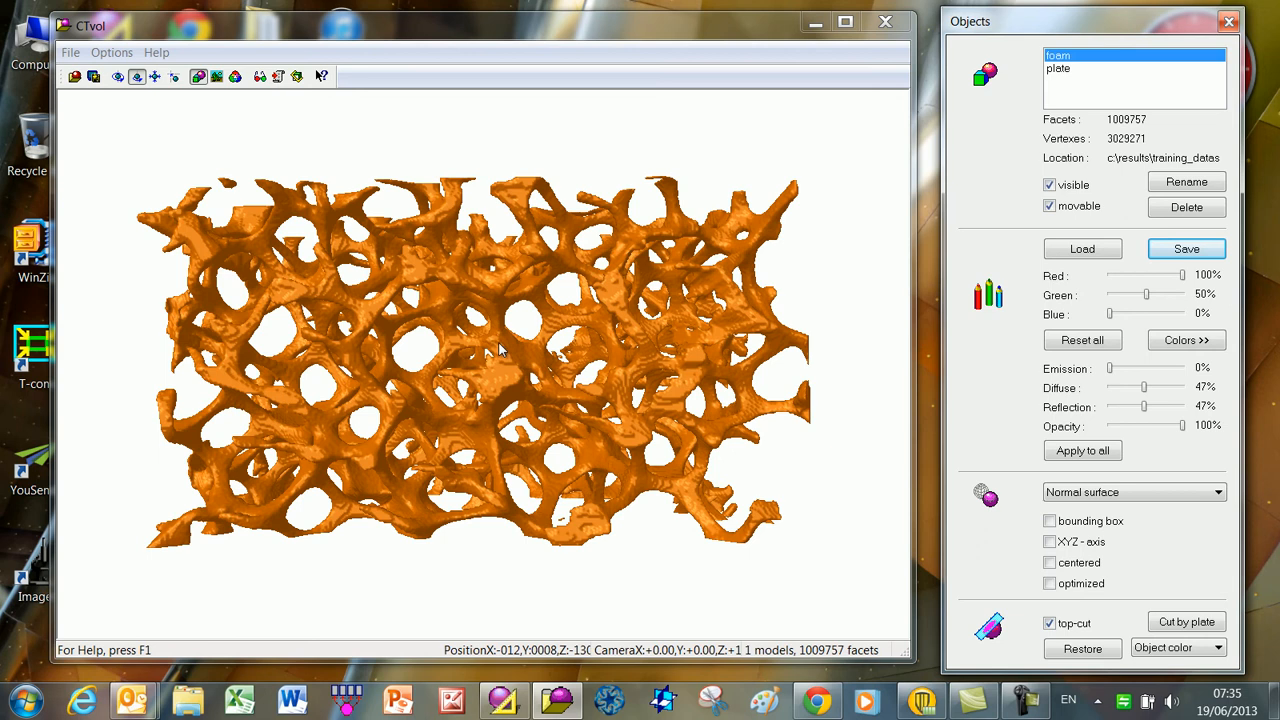
click(1050, 520)
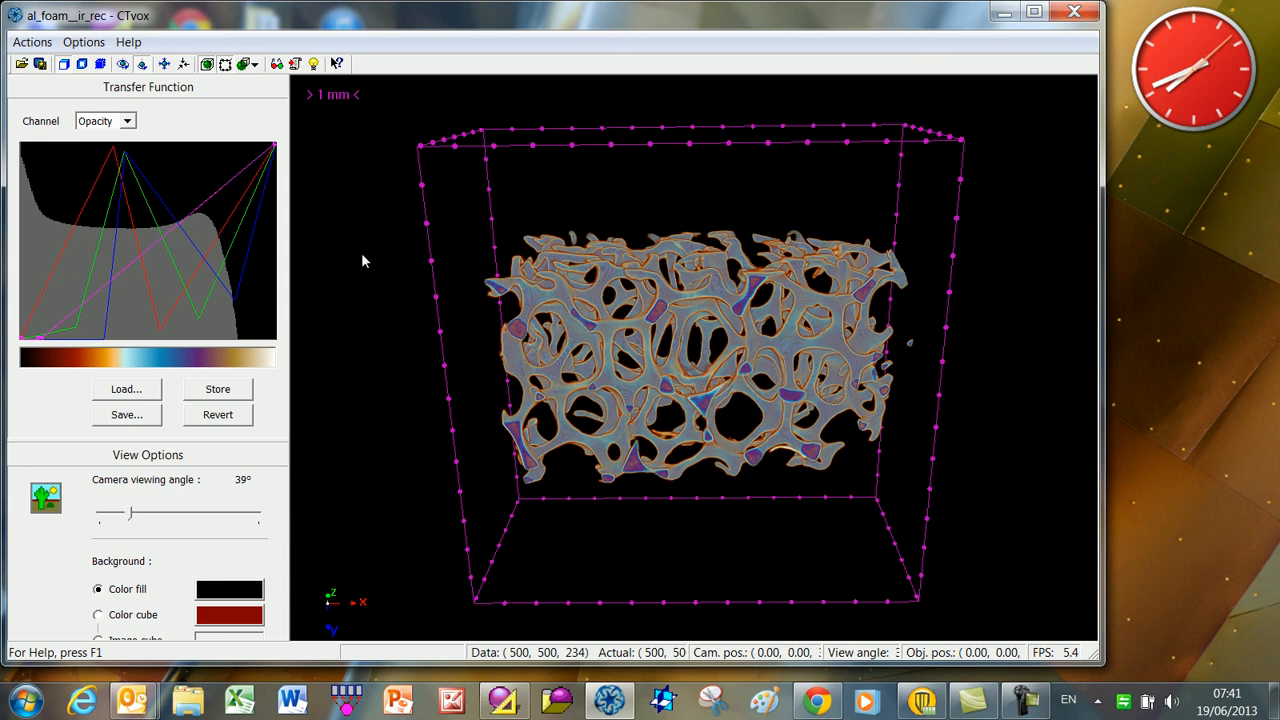
Enable the graduated bounding box frame around the rendered foam volume.
click(228, 588)
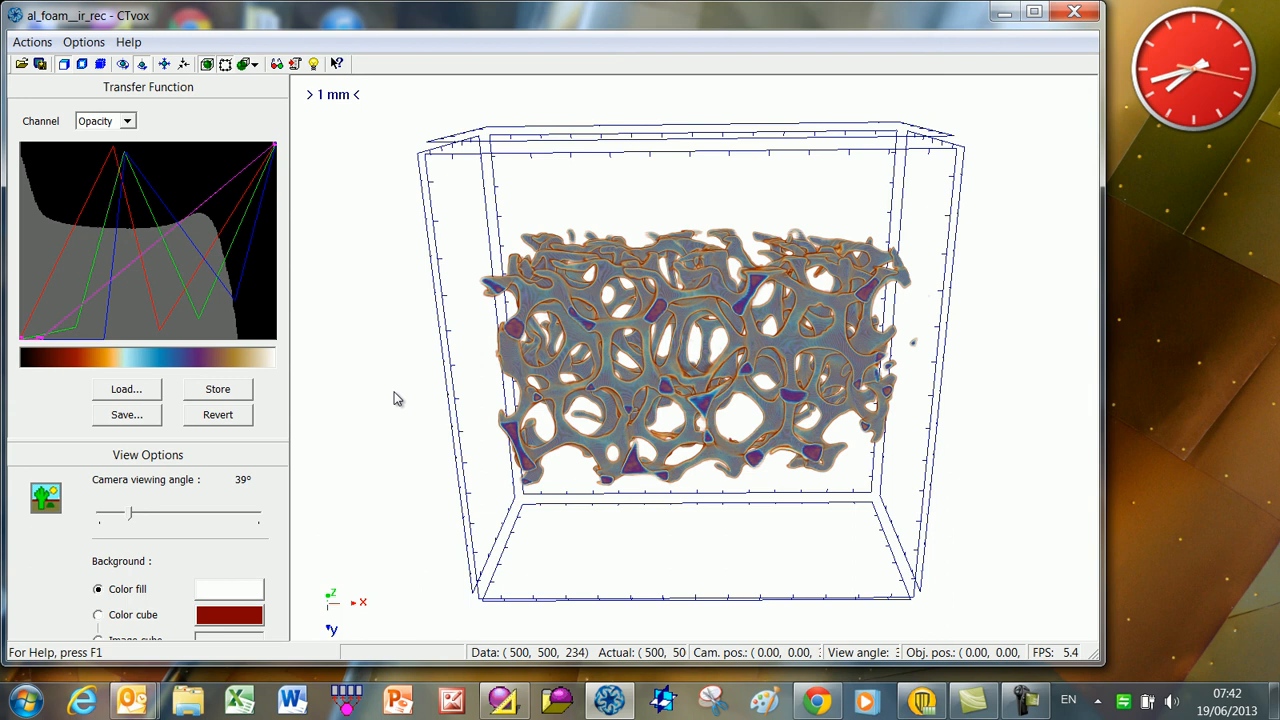